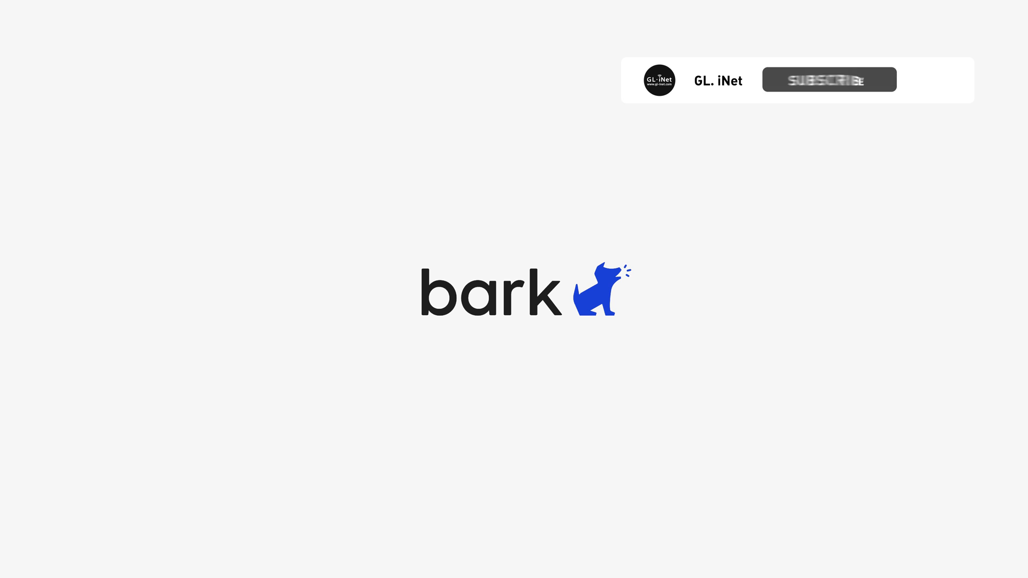
Advance the promo past the blocked Free Time filters to Netflix allowed on Family TV and Playroom TV
{"action": "left_click", "coordinate": [828, 79]}
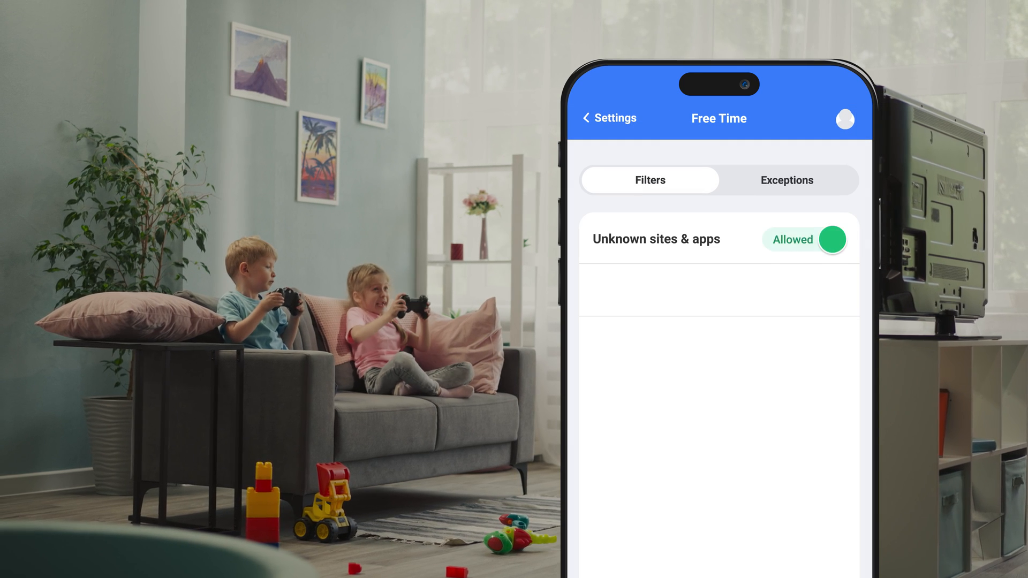
{"action": "left_click", "coordinate": [829, 239]}
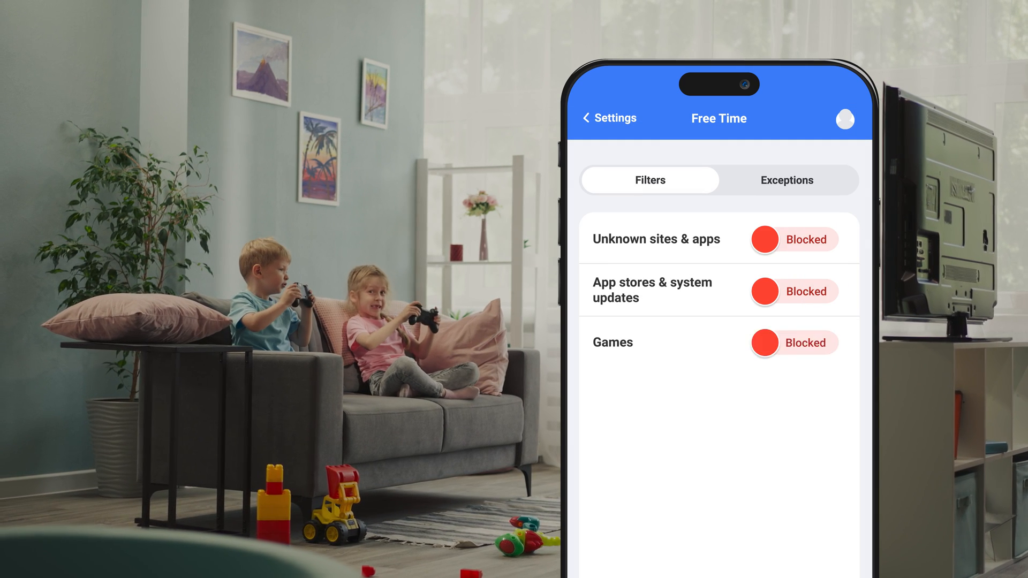
{"action": "left_click", "coordinate": [794, 342]}
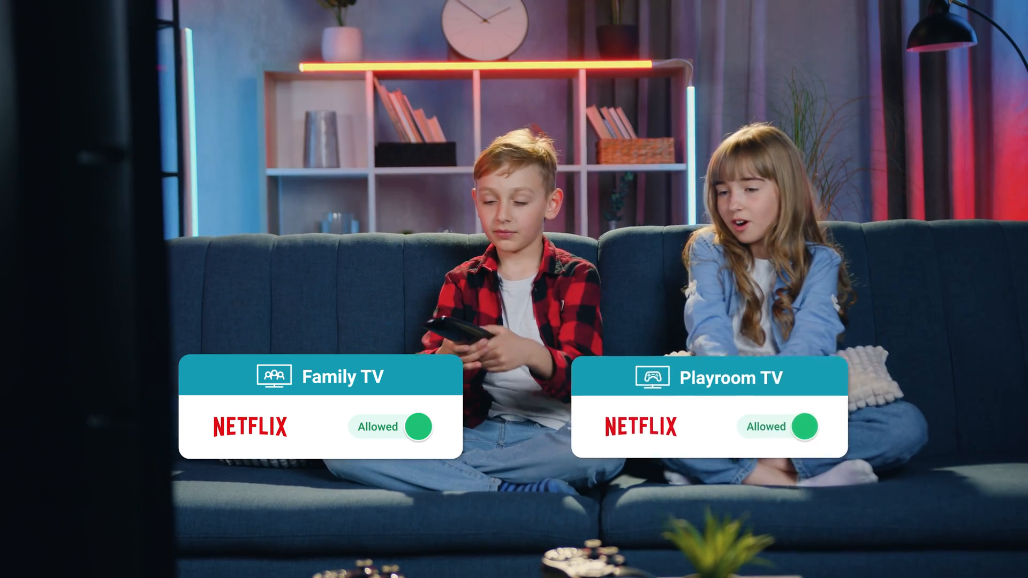
{"action": "left_click", "coordinate": [781, 427]}
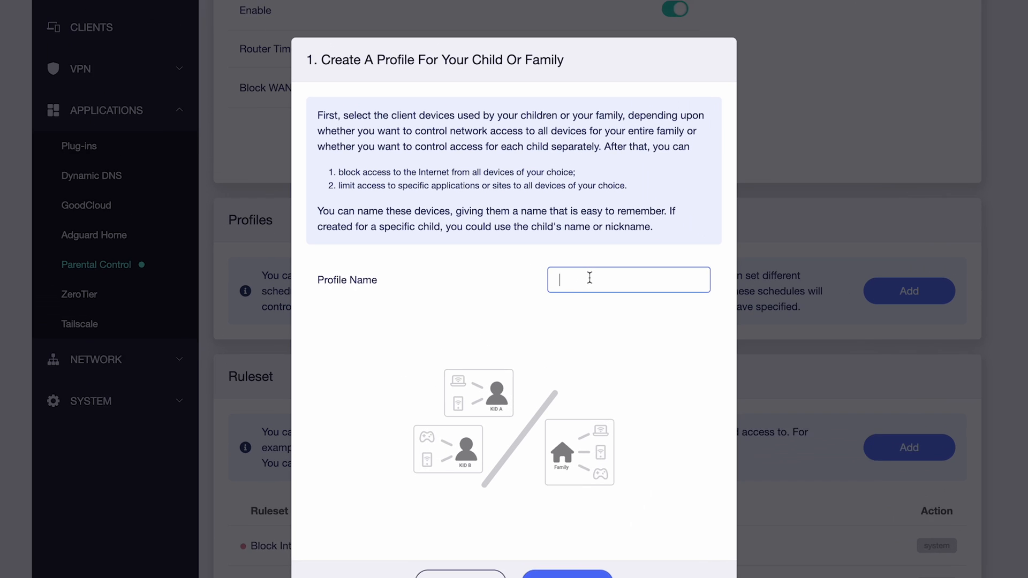
Enter 'Luc' as the start of the new profile name Lucy
{"action": "type", "text": "Luc"}
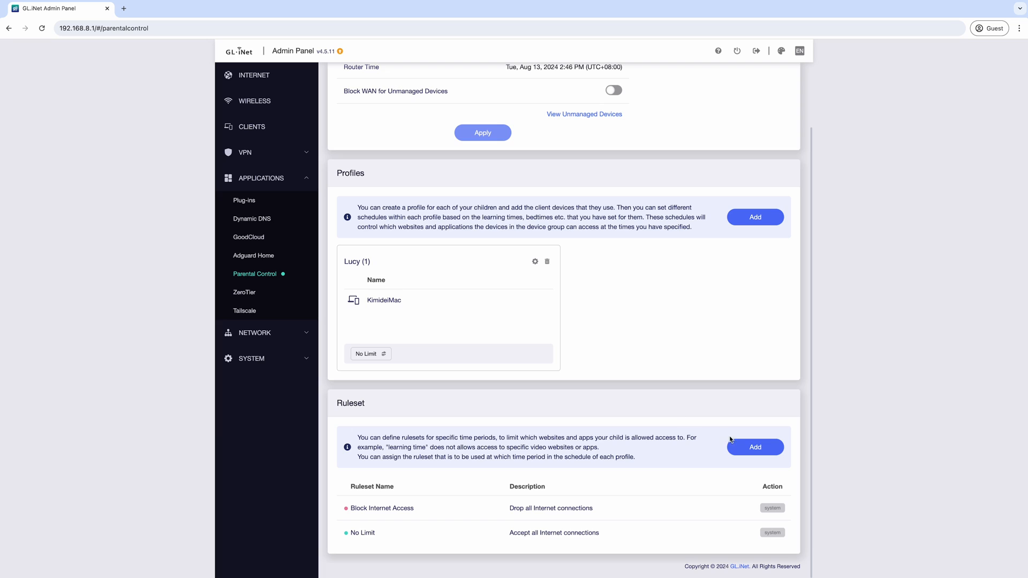
Add a ruleset named Game and bring up its colour picker
{"action": "left_click", "coordinate": [755, 448]}
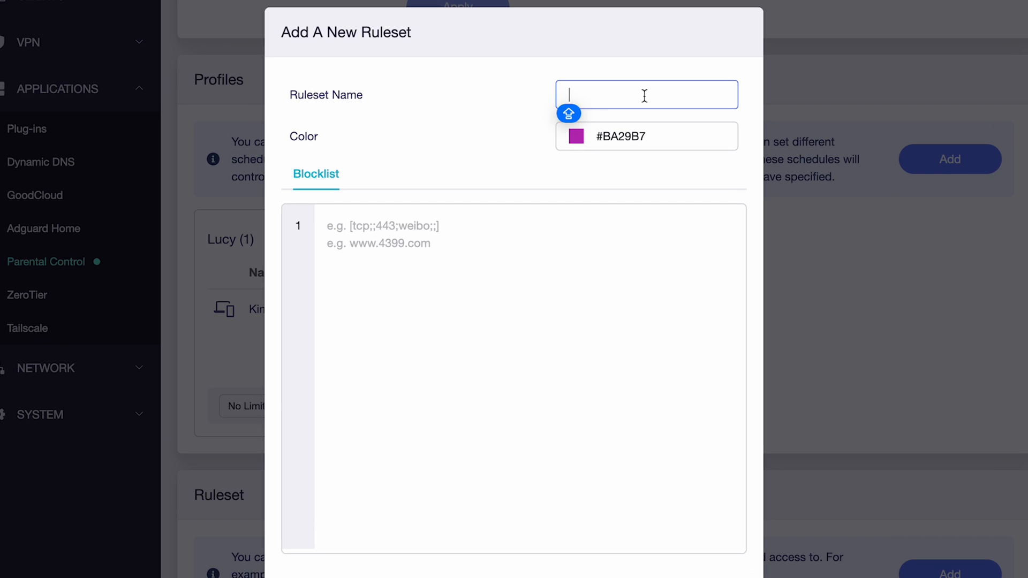
{"action": "left_click", "coordinate": [646, 135]}
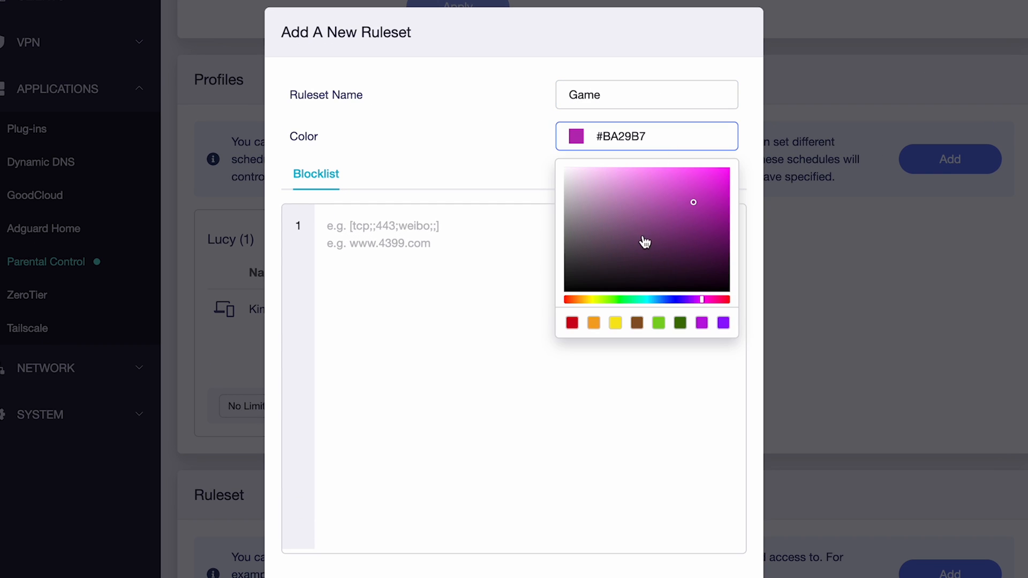